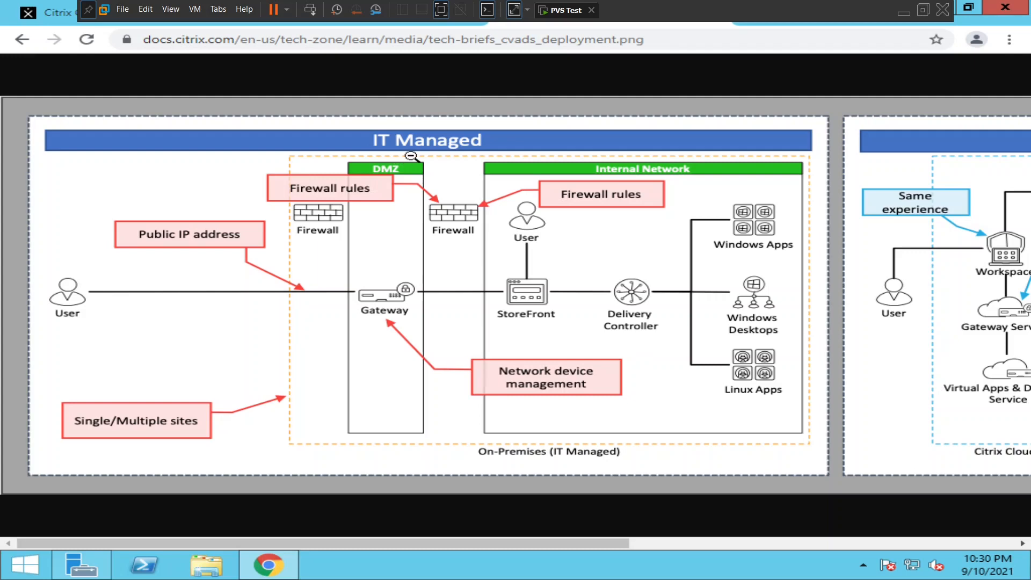
mouse_move(350, 226)
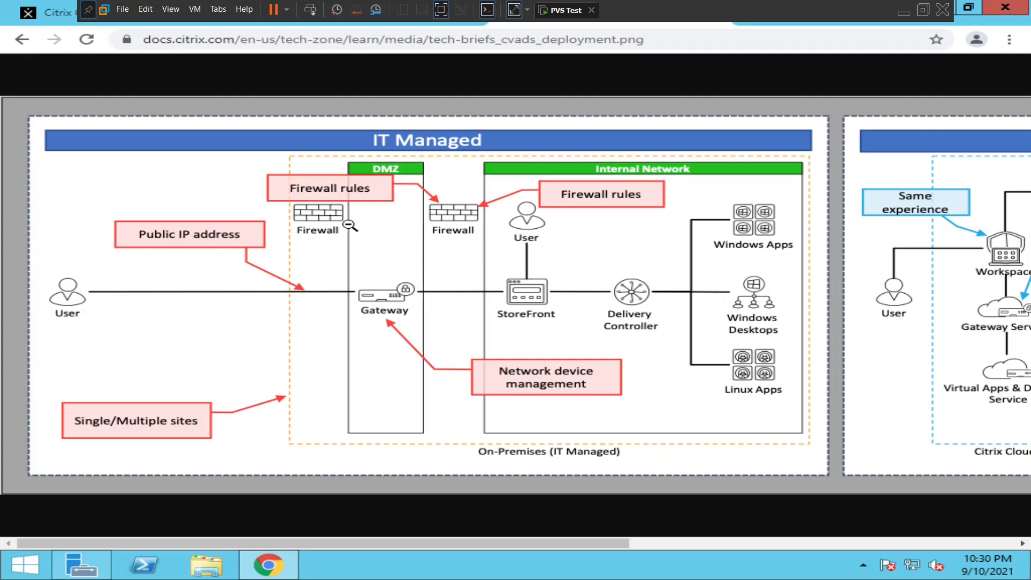
mouse_move(47, 322)
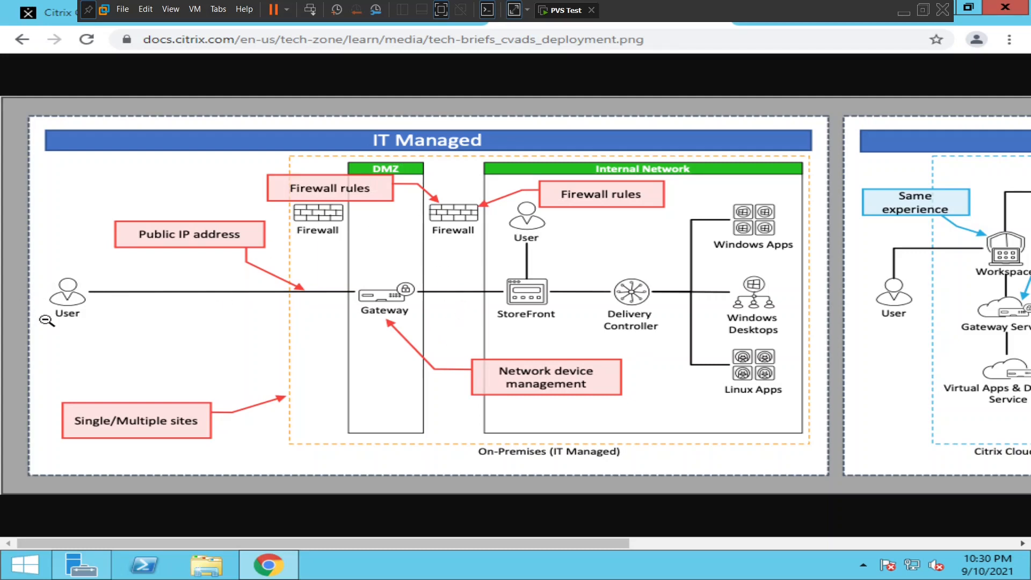
mouse_move(56, 313)
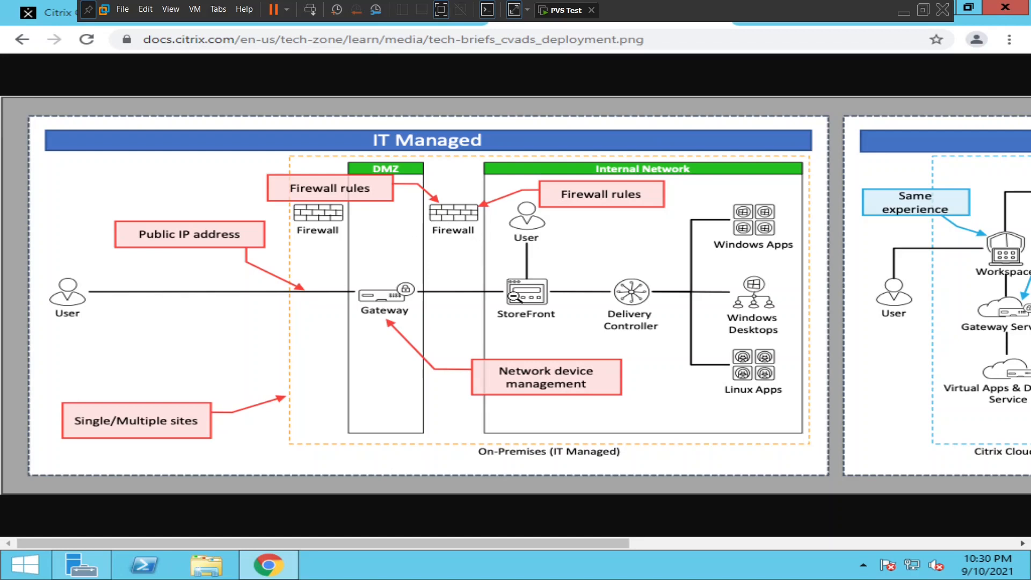
mouse_move(542, 309)
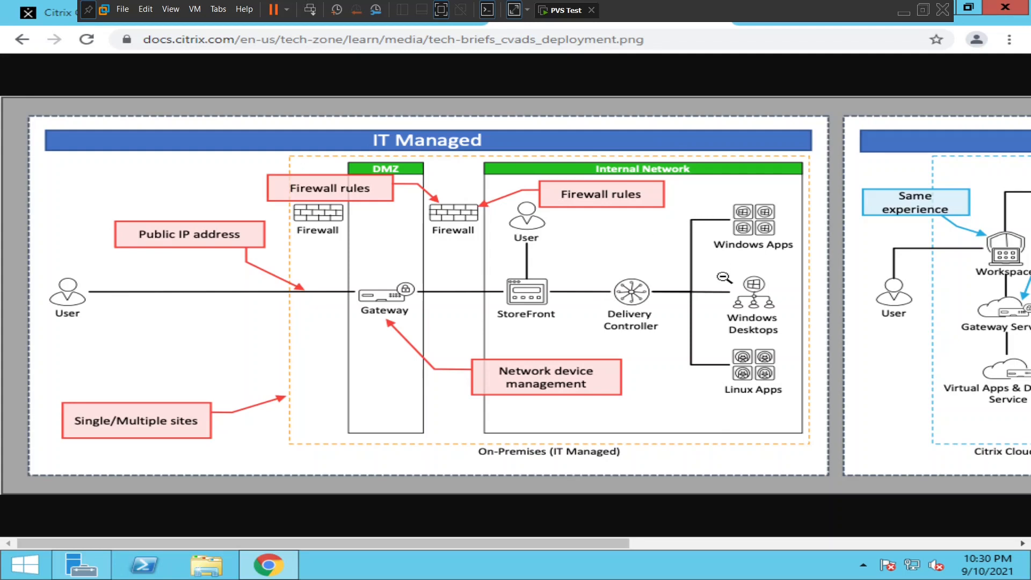
mouse_move(723, 240)
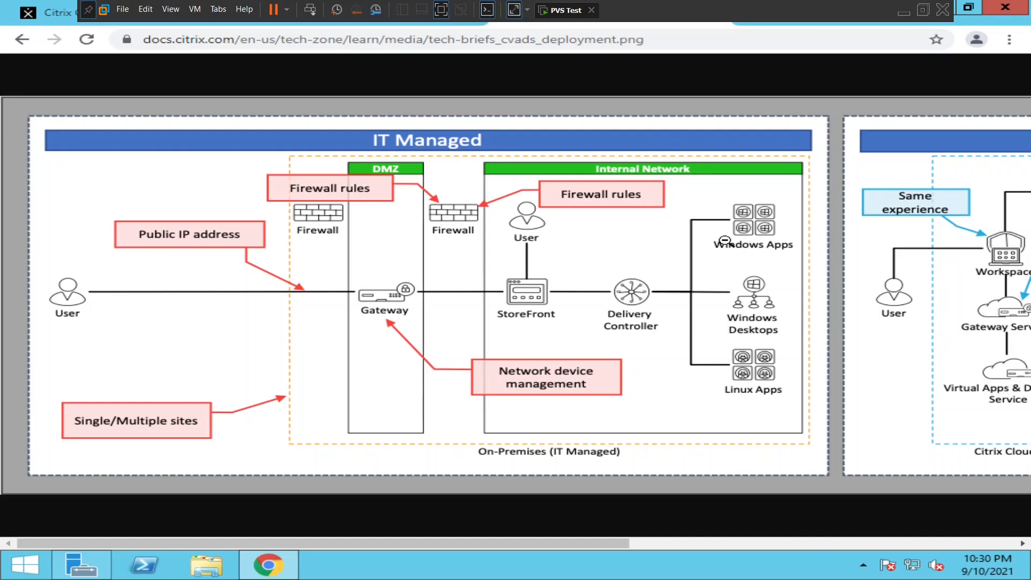
mouse_move(716, 220)
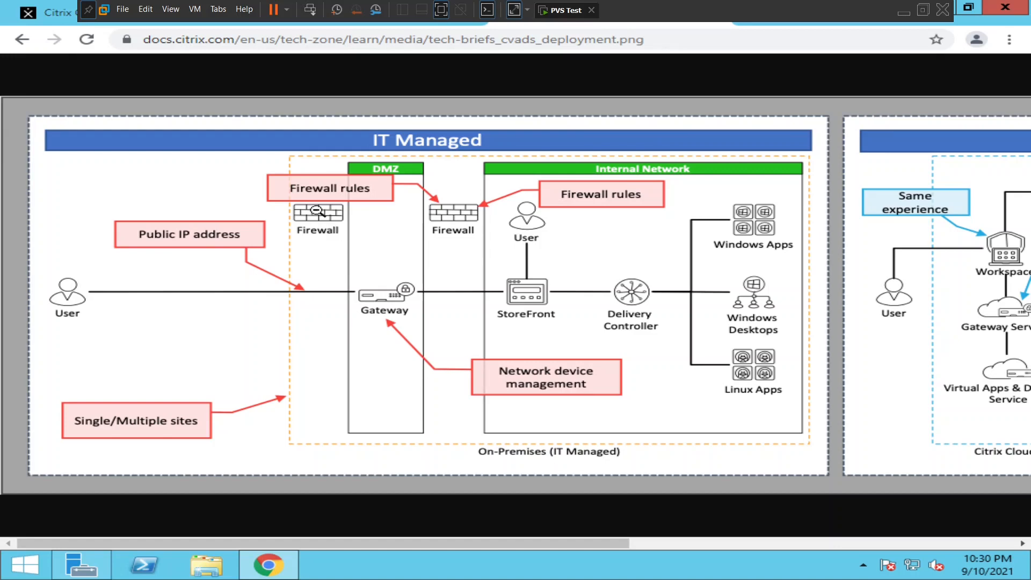
mouse_move(470, 220)
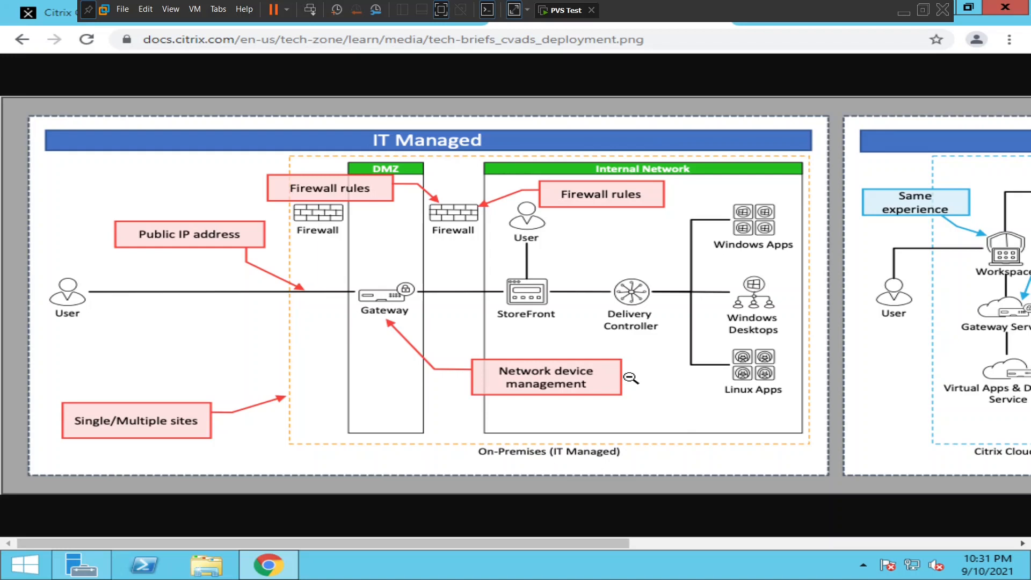
mouse_move(472, 267)
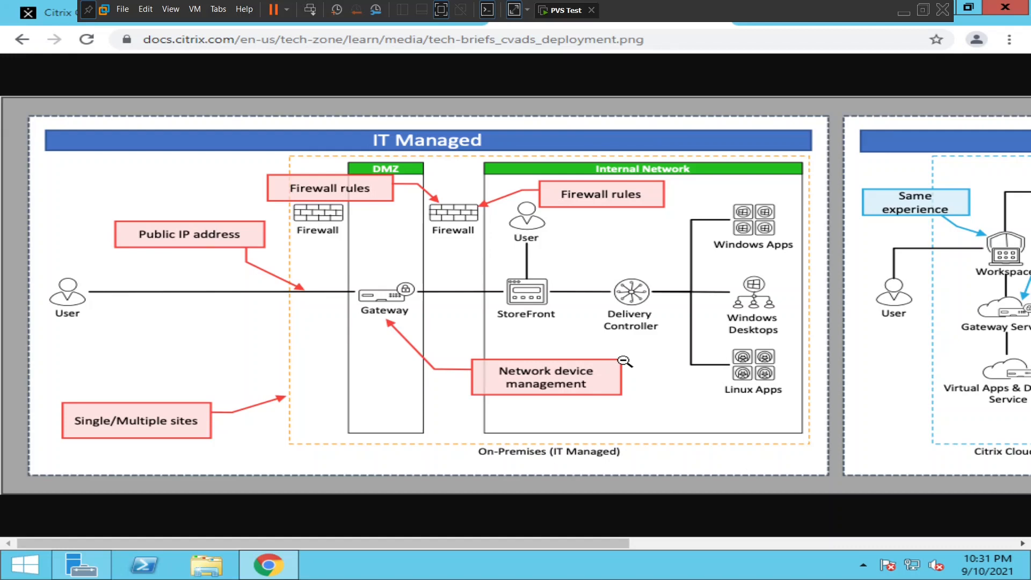
mouse_move(554, 231)
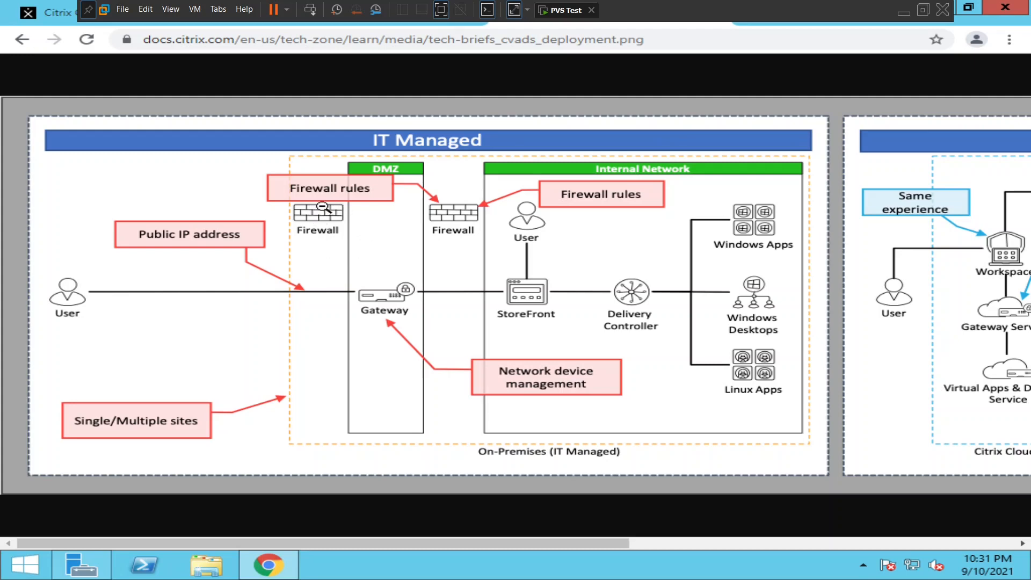
mouse_move(562, 296)
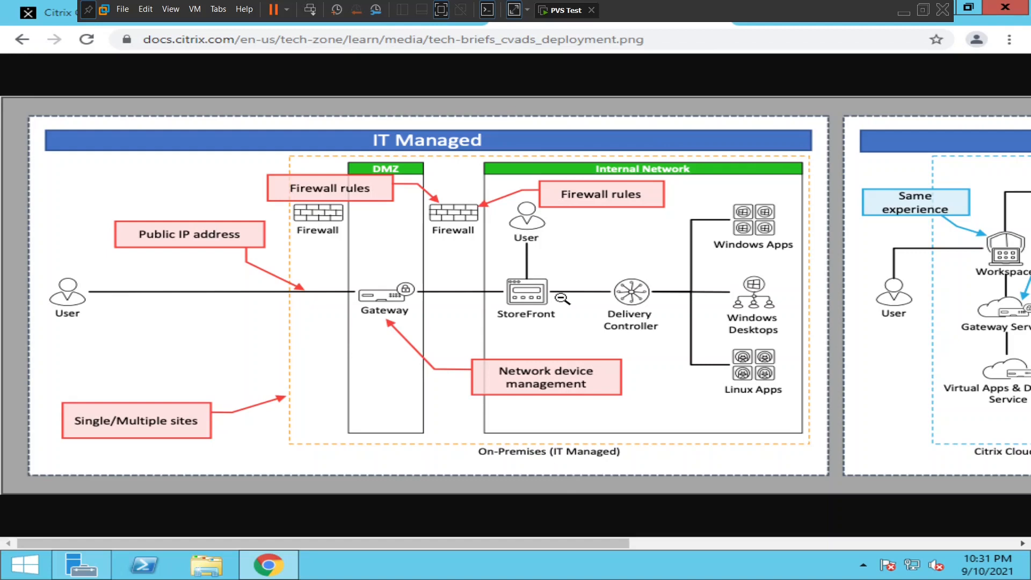
mouse_move(587, 544)
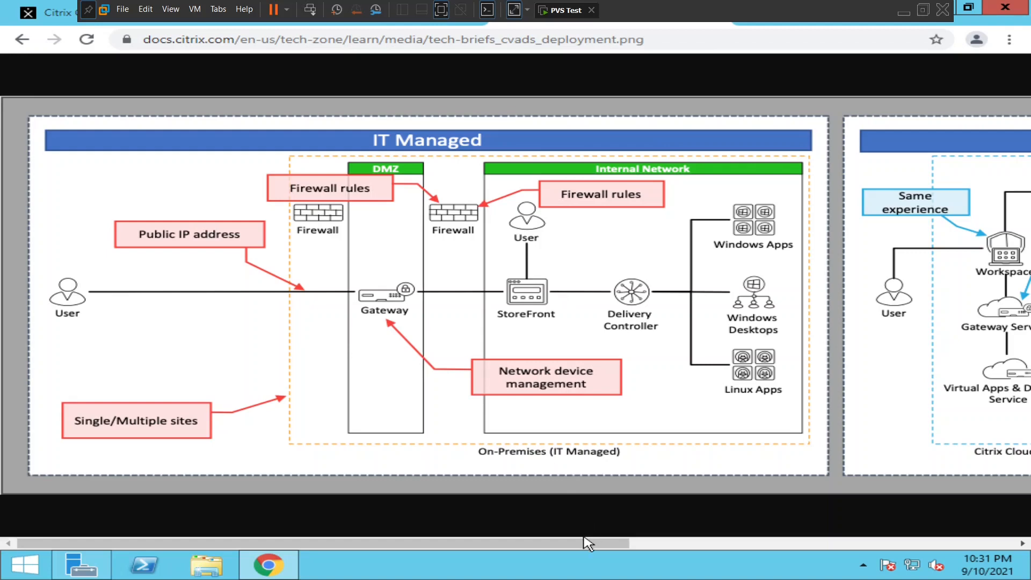
scroll(right, 3)
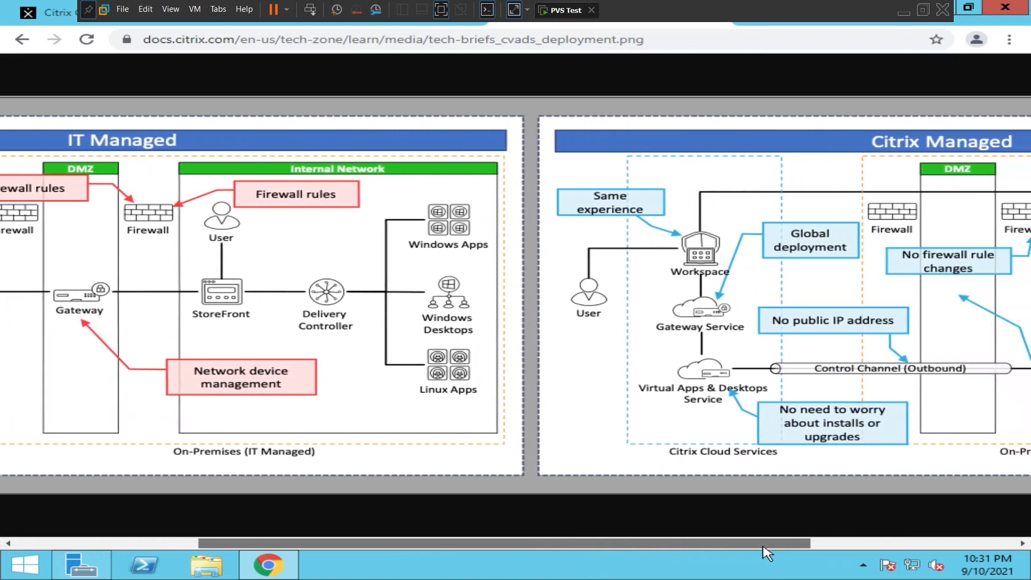
scroll(right, 3)
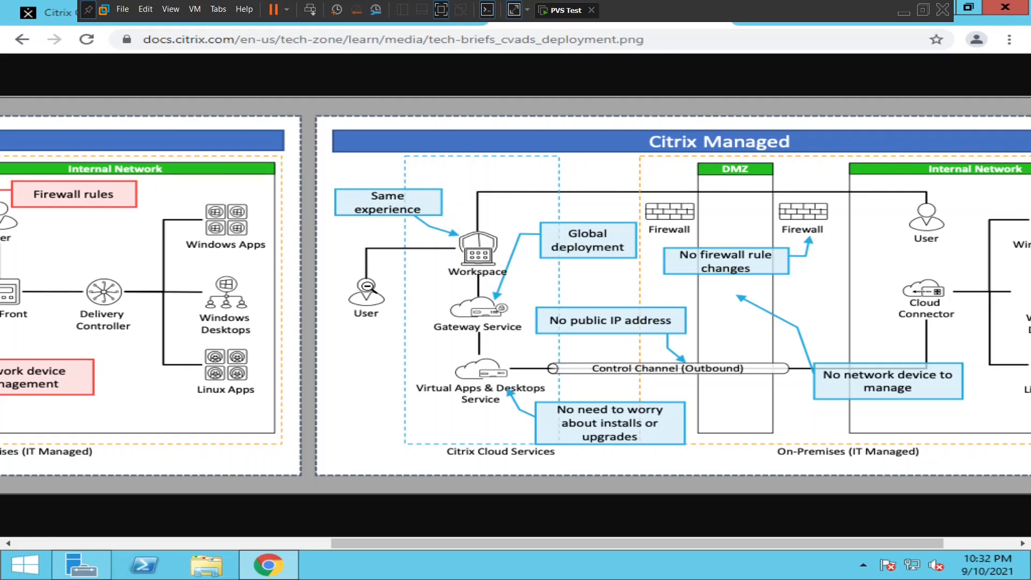
mouse_move(575, 516)
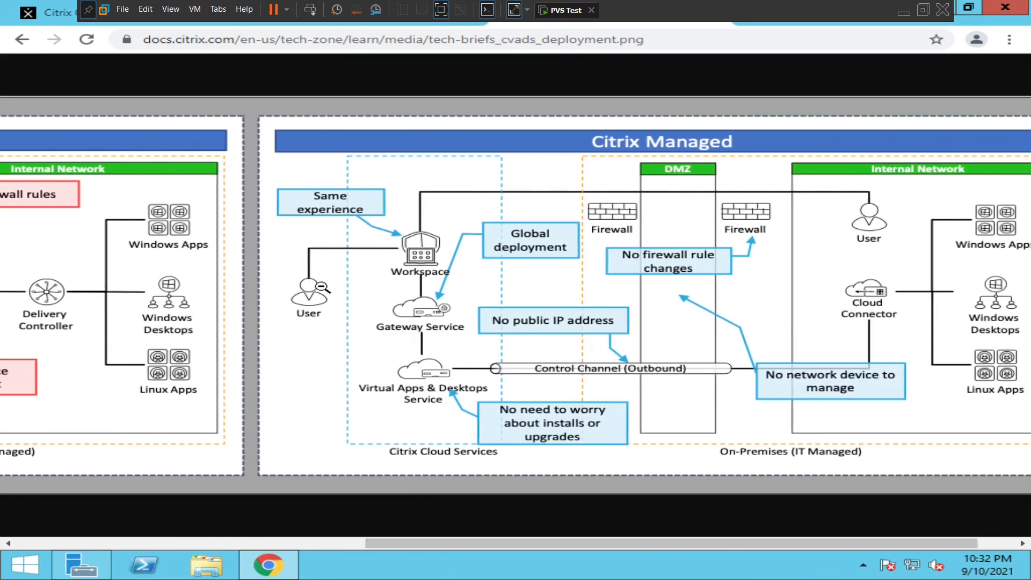
mouse_move(411, 375)
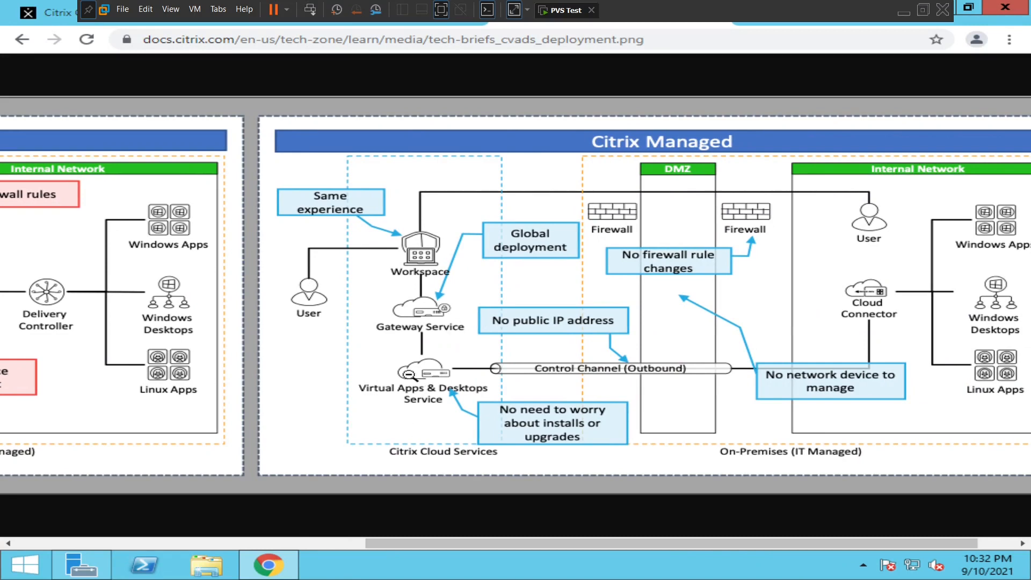
mouse_move(416, 401)
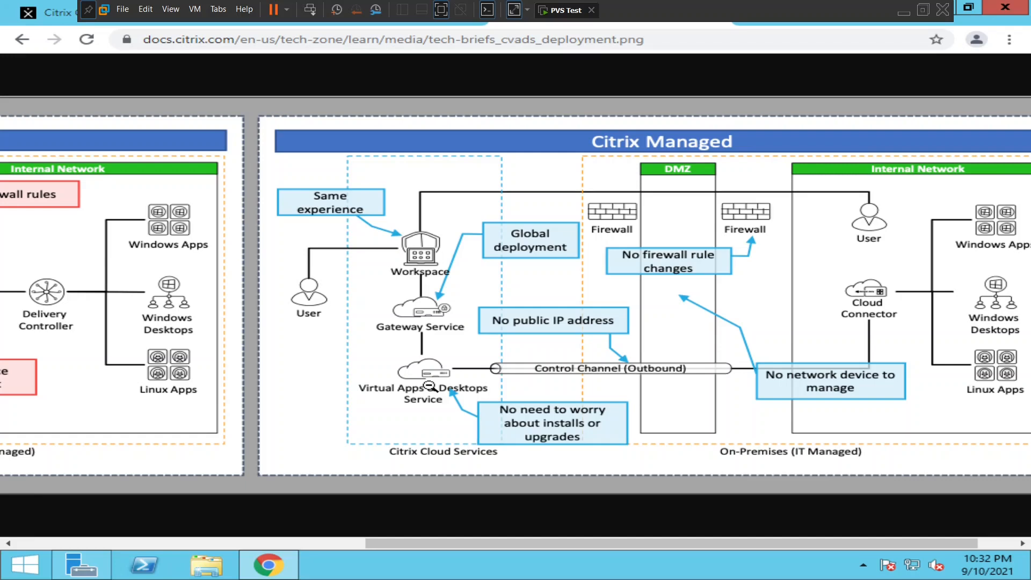
mouse_move(634, 140)
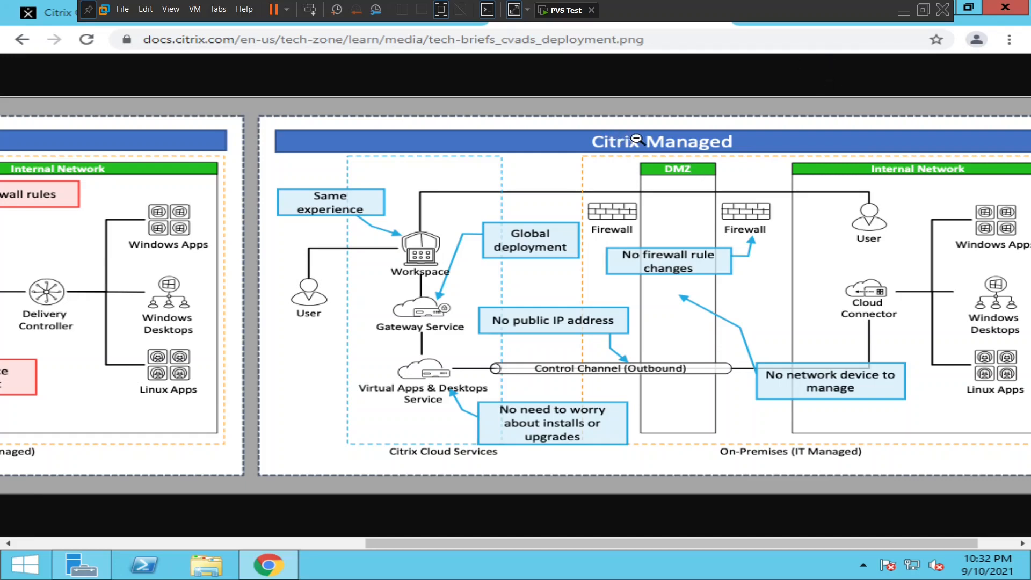
mouse_move(484, 327)
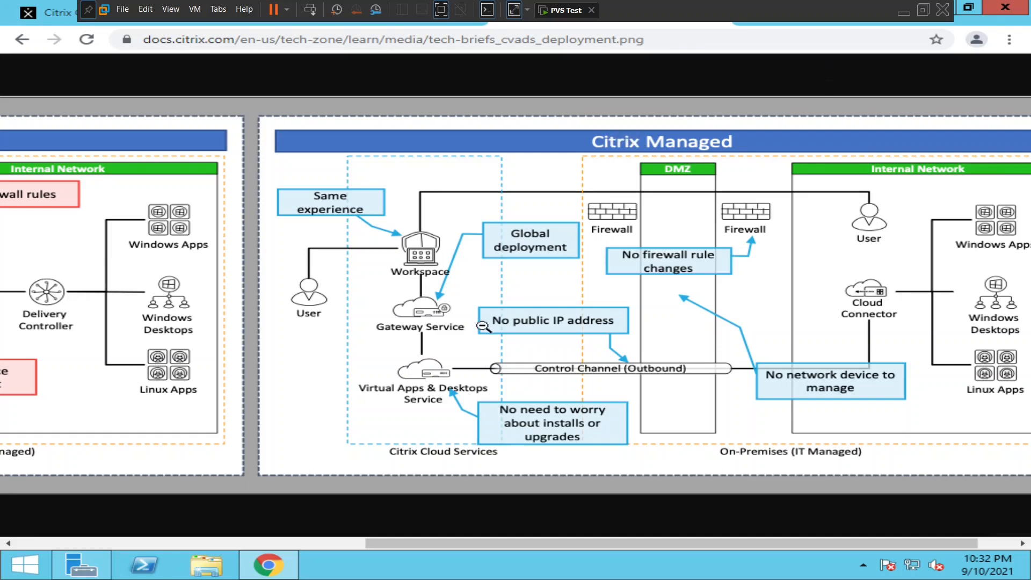
mouse_move(447, 404)
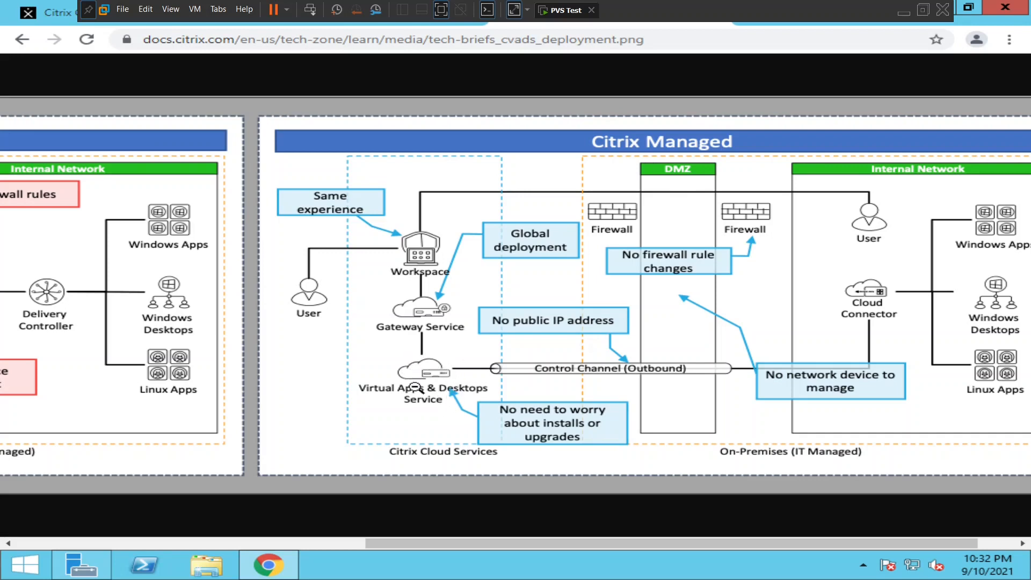
mouse_move(476, 538)
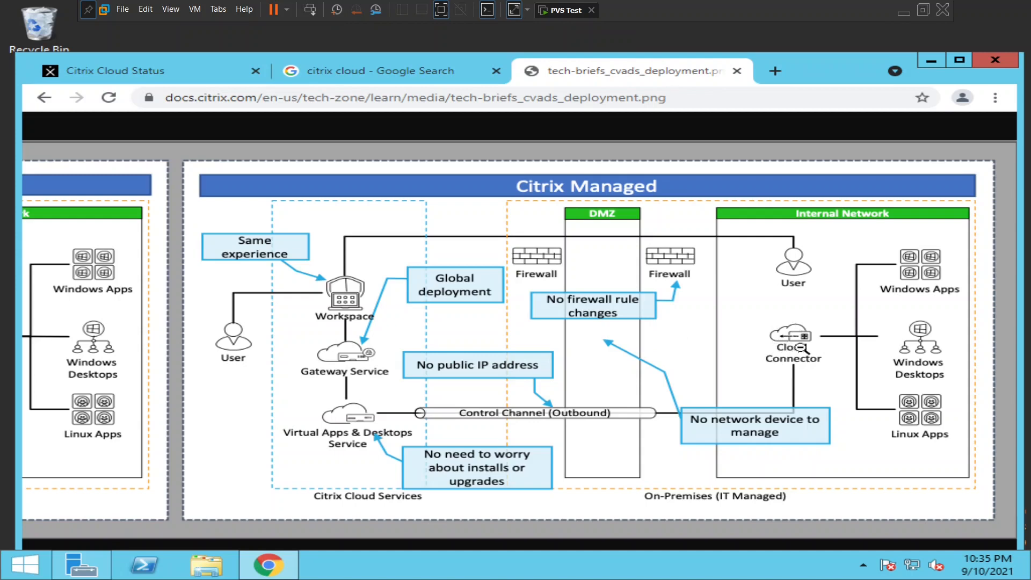
mouse_move(506, 321)
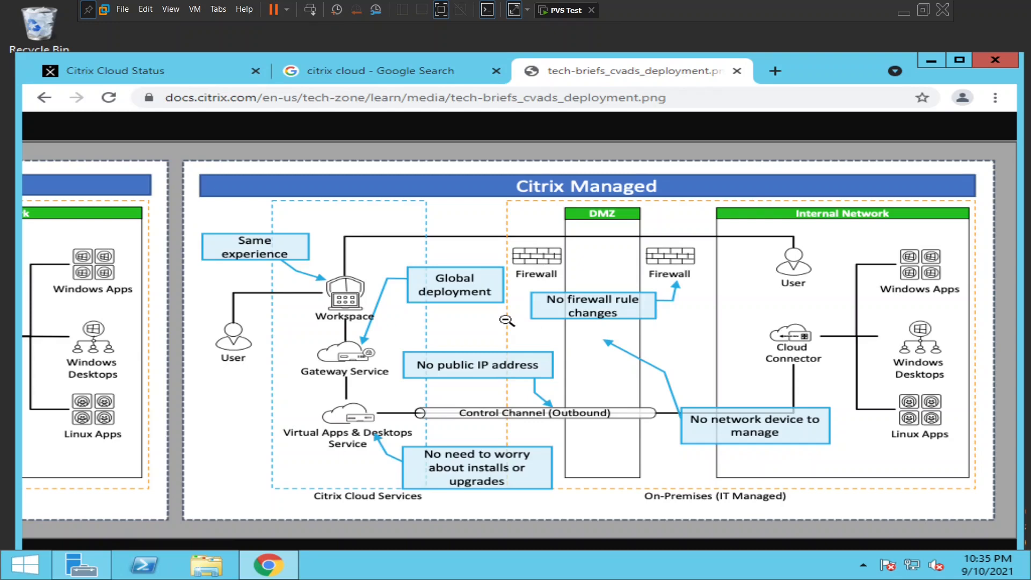
mouse_move(825, 373)
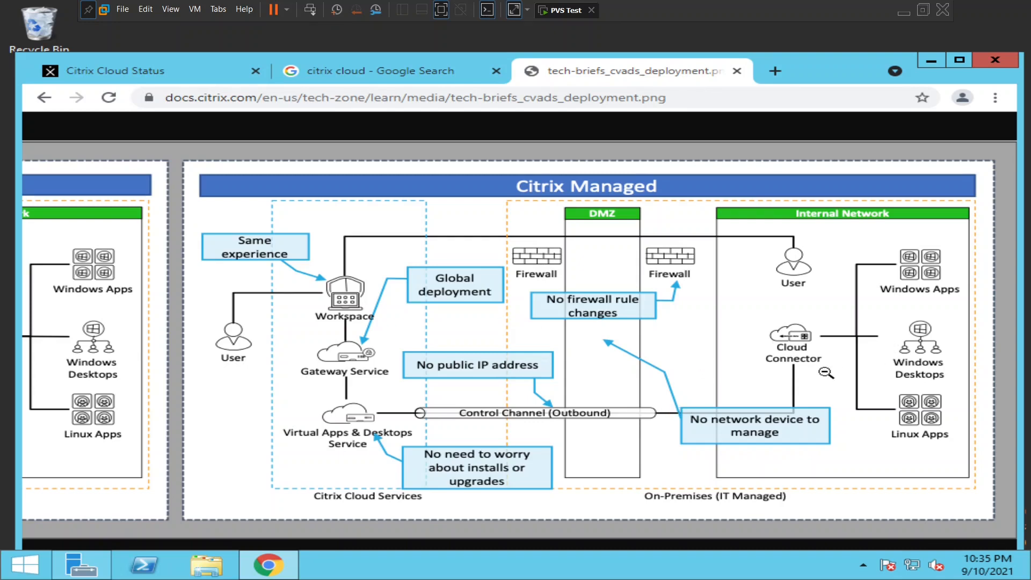
mouse_move(806, 342)
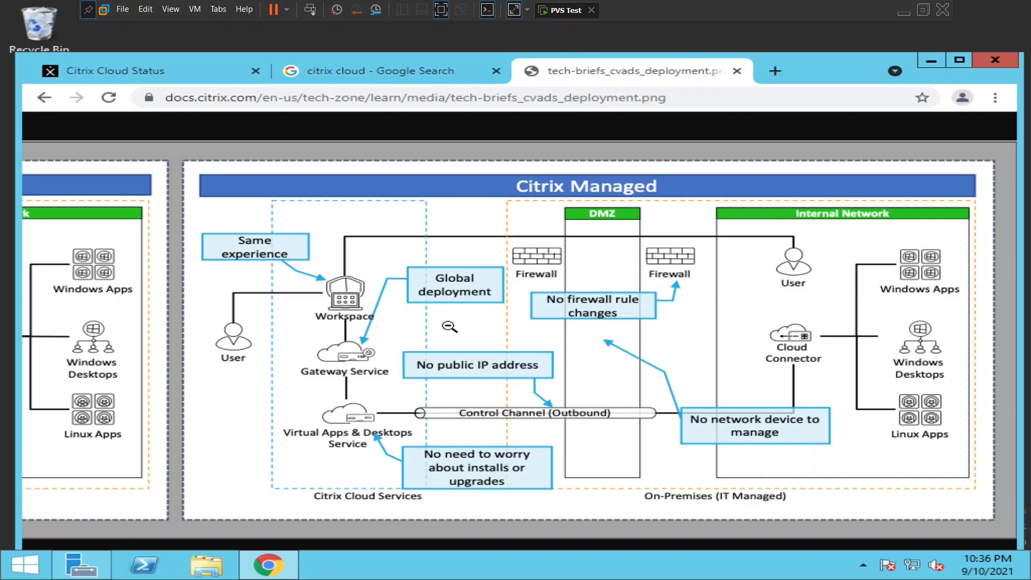
mouse_move(996, 272)
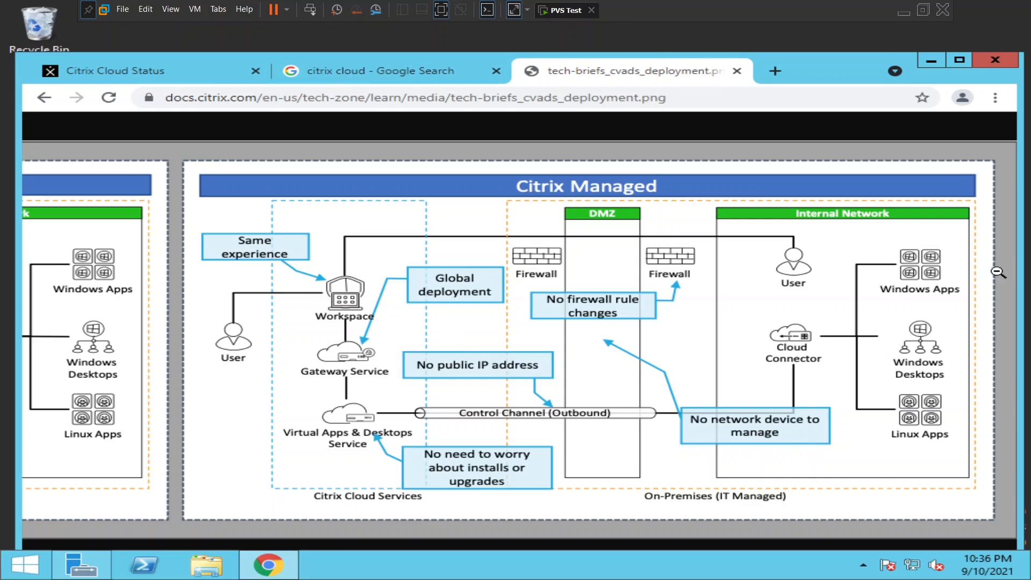
mouse_move(931, 377)
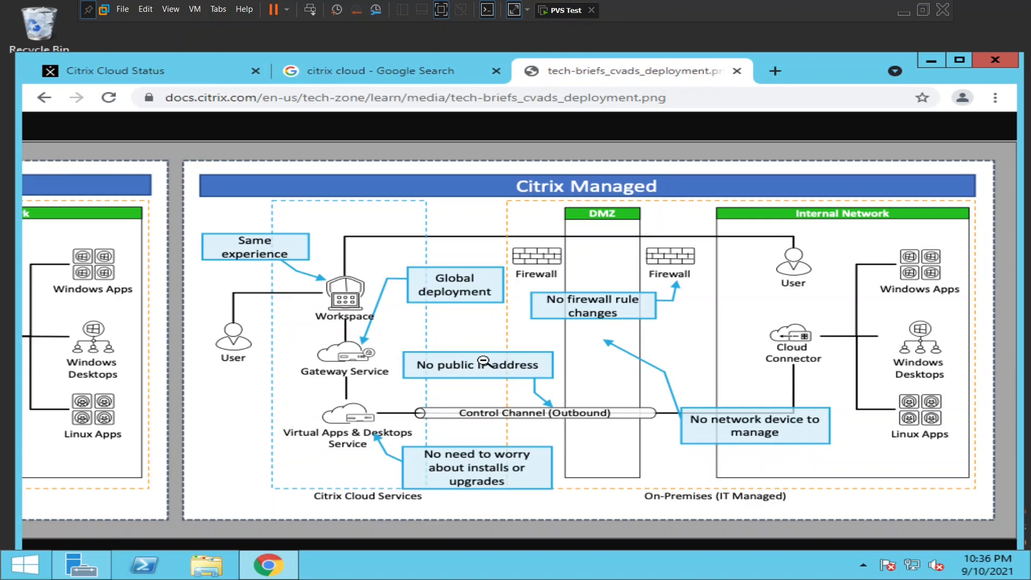
mouse_move(901, 352)
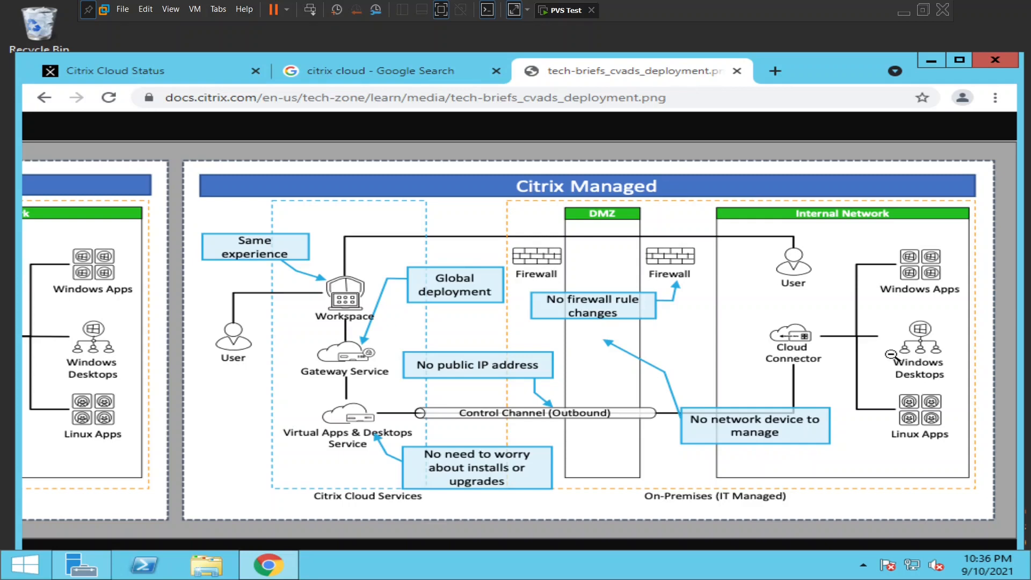
mouse_move(492, 401)
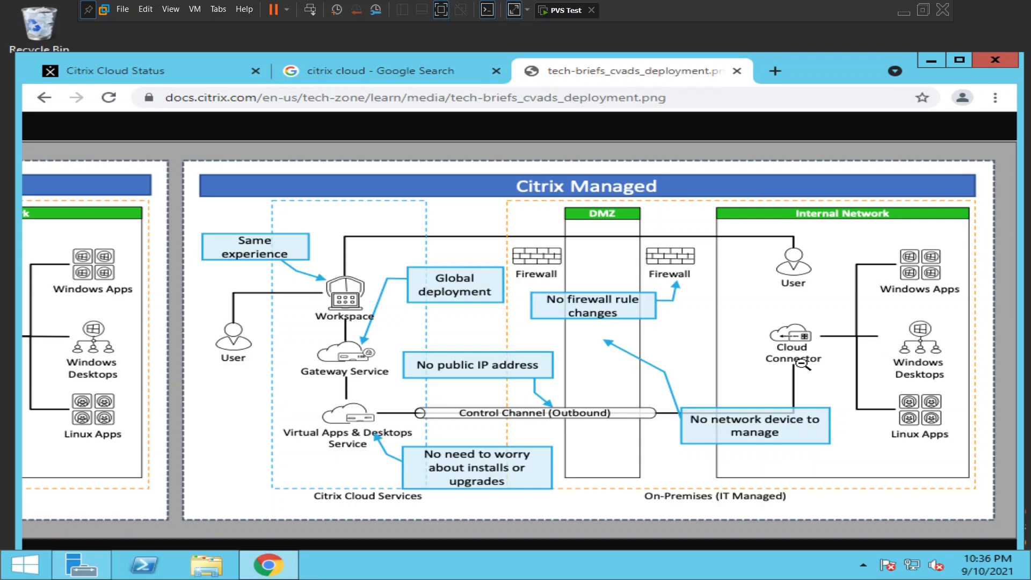
mouse_move(1006, 6)
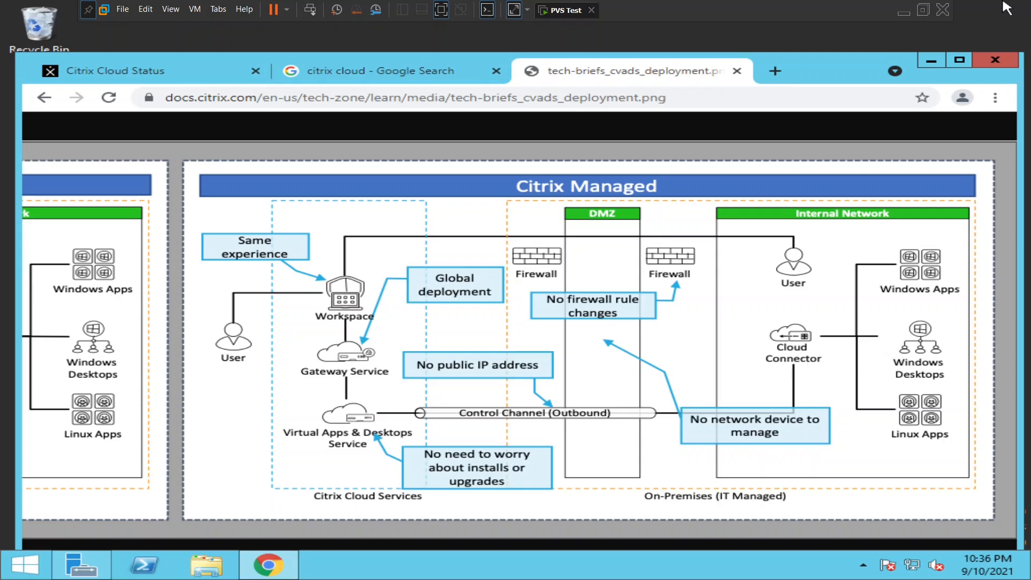